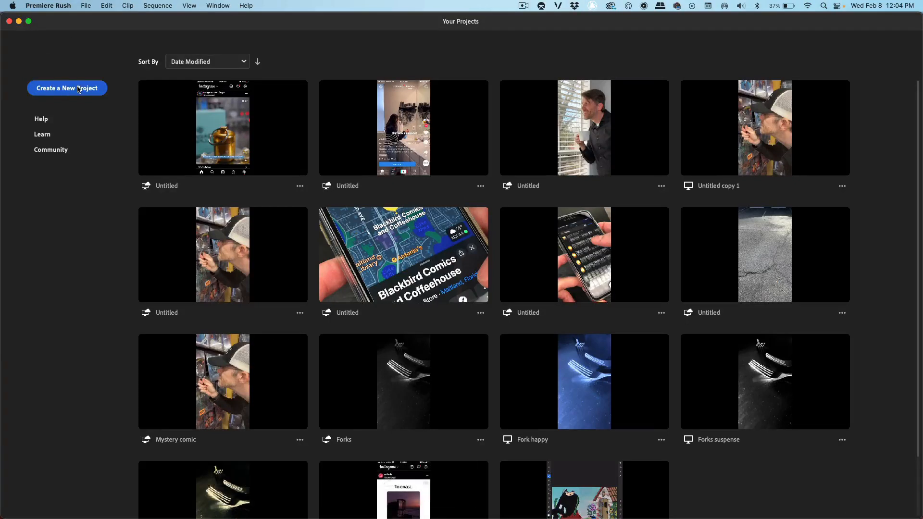
# Start a new project and browse into the coffee screnshots folder on the Desktop.
pyautogui.click(66, 87)
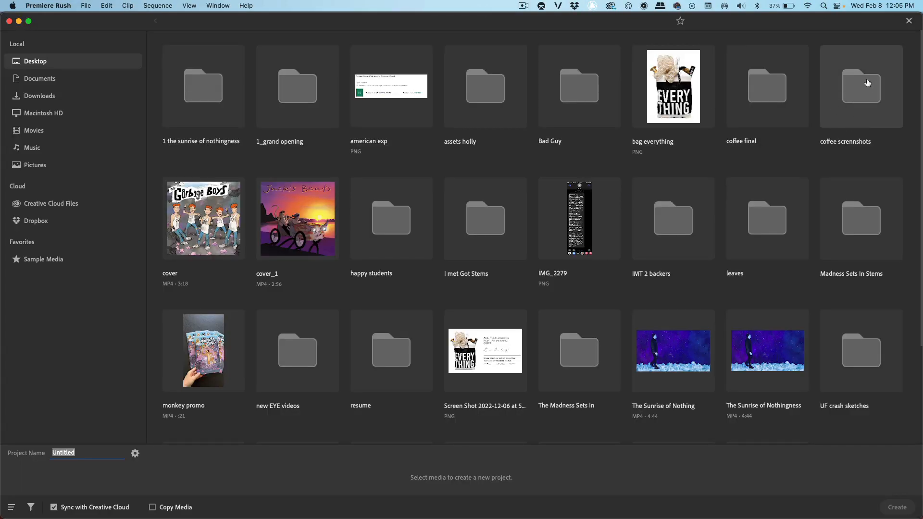
pyautogui.doubleClick(860, 87)
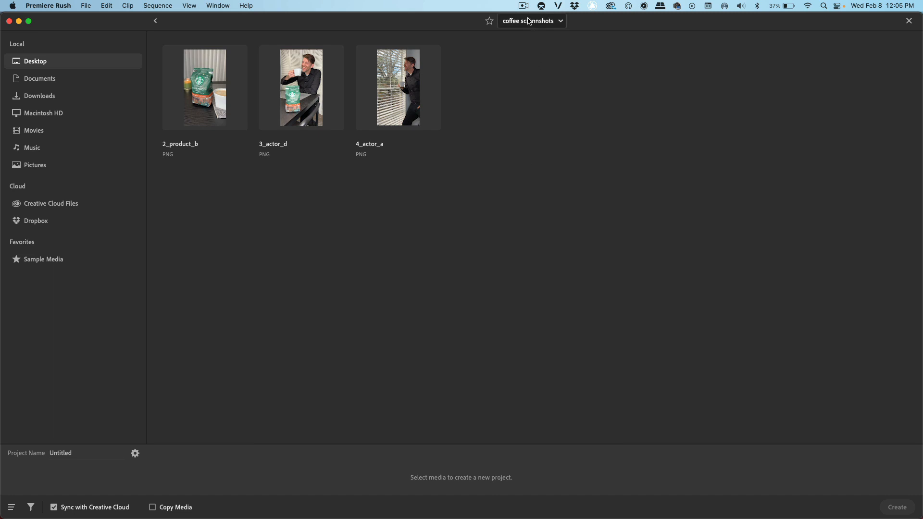
pyautogui.moveTo(453, 97)
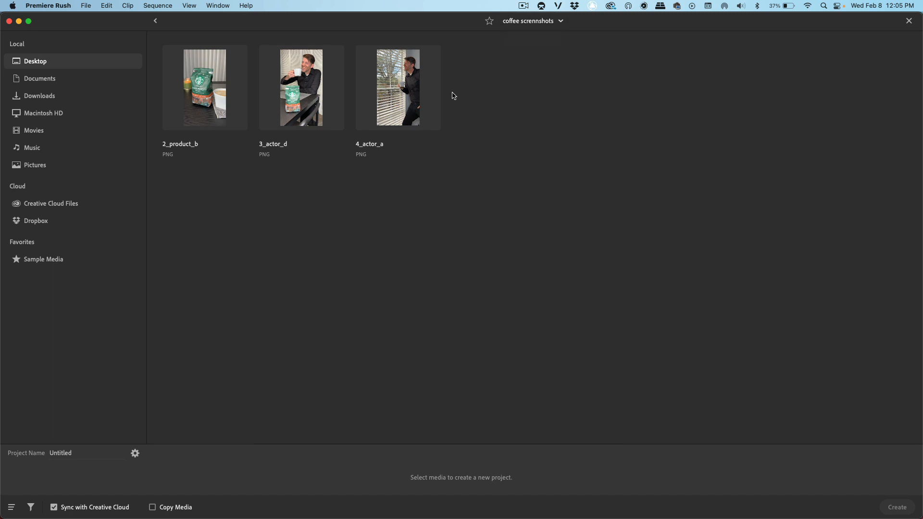
pyautogui.moveTo(382, 88)
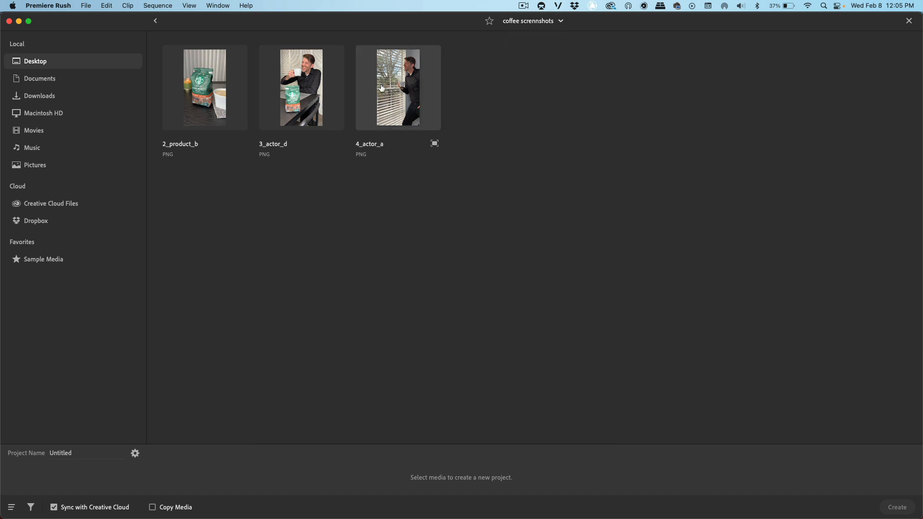
# Create the project from 4_actor_a, 2_product_b and 3_actor_d in that order.
pyautogui.click(398, 88)
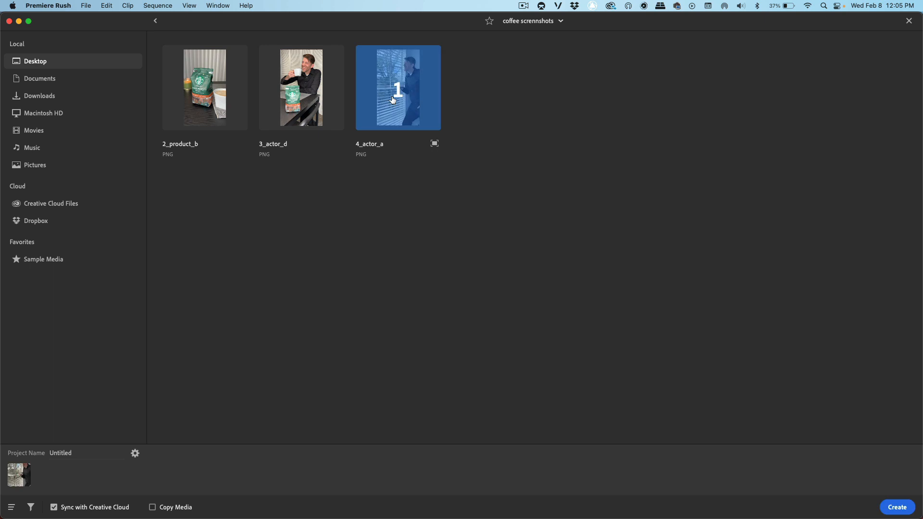
pyautogui.click(204, 88)
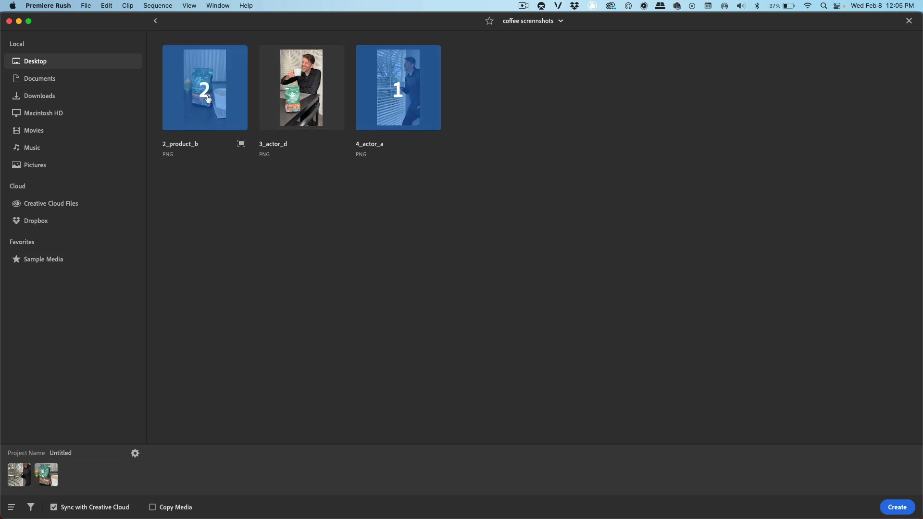
pyautogui.click(301, 87)
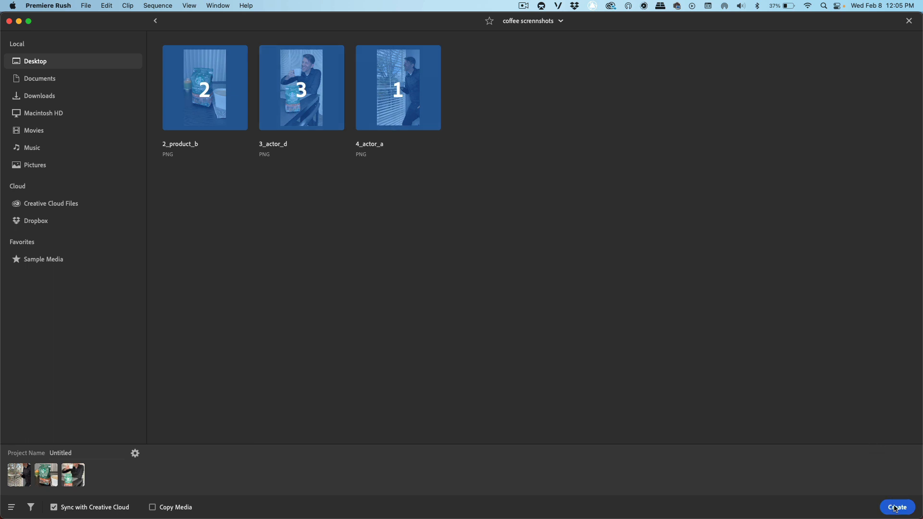
pyautogui.click(896, 506)
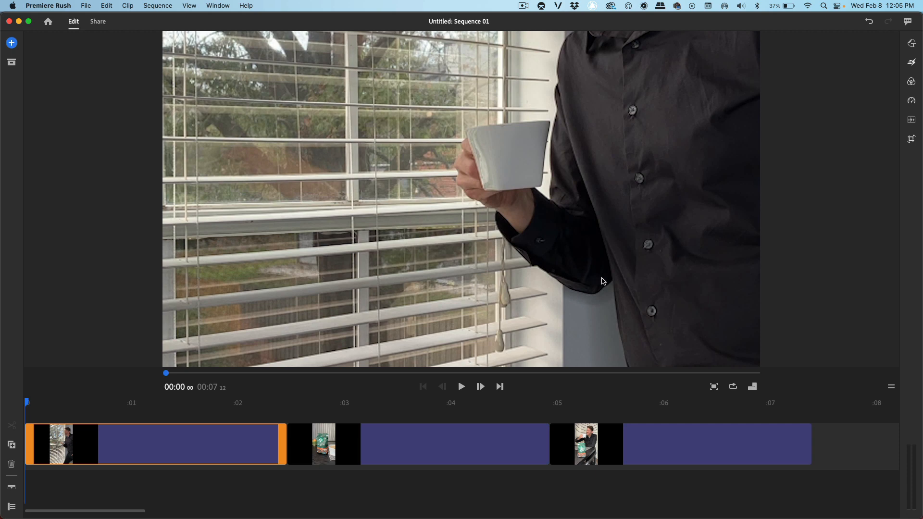
pyautogui.moveTo(579, 224)
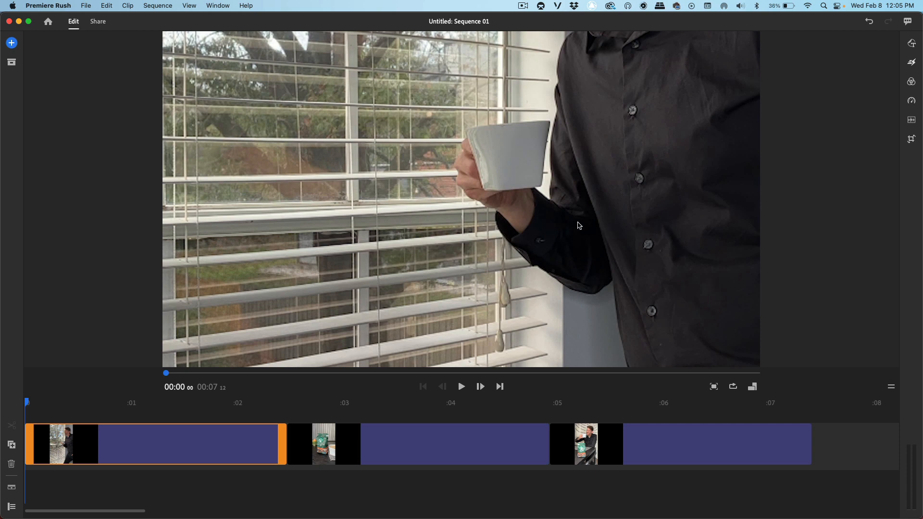
pyautogui.moveTo(778, 362)
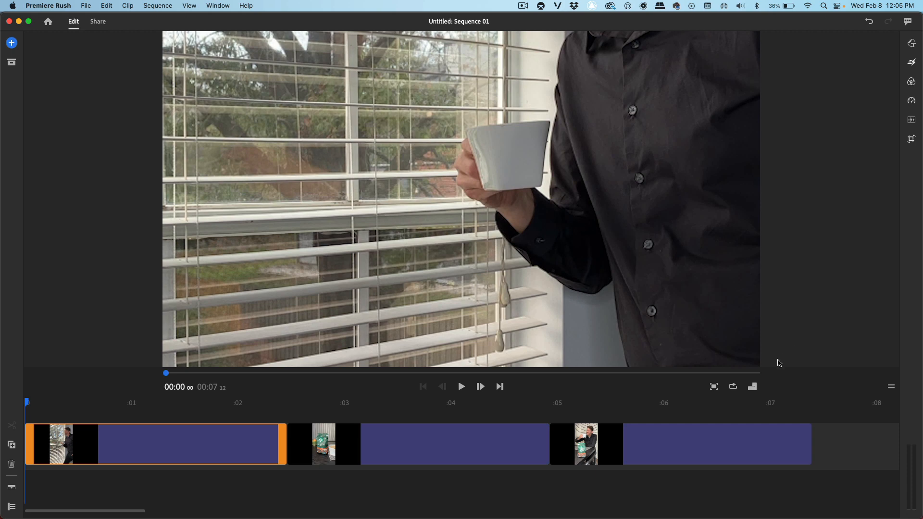
pyautogui.moveTo(752, 387)
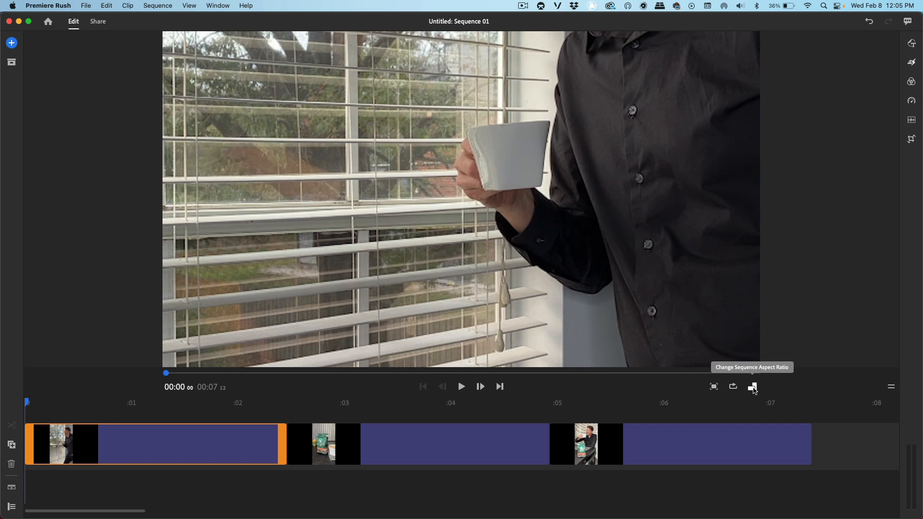
# Set the sequence aspect ratio to vertical 9:16.
pyautogui.click(752, 387)
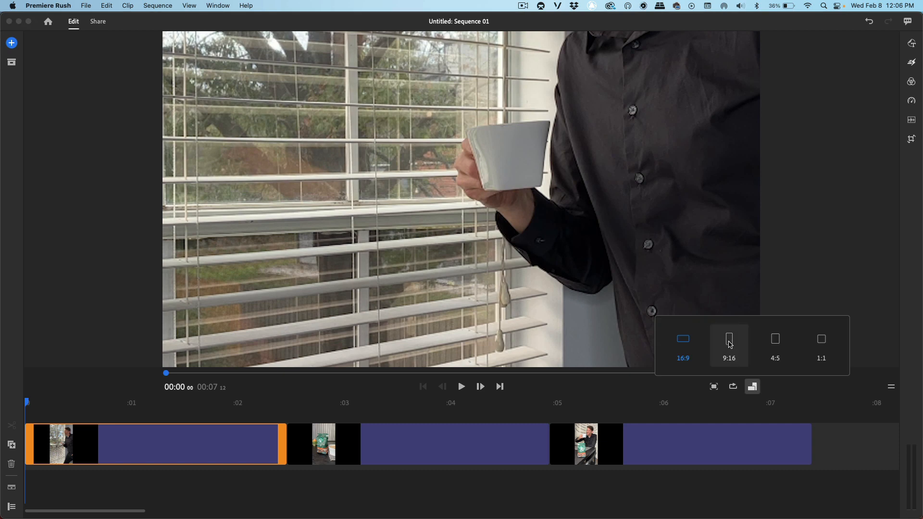
pyautogui.click(728, 343)
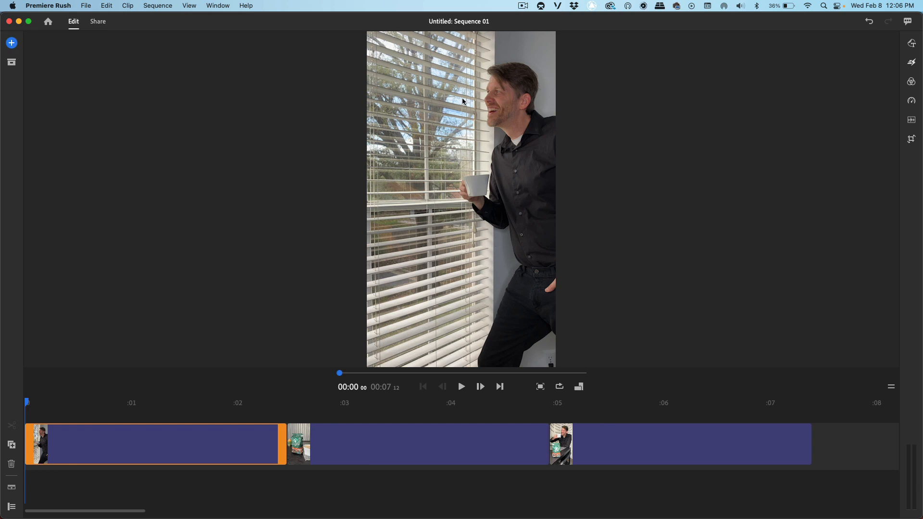
pyautogui.moveTo(511, 120)
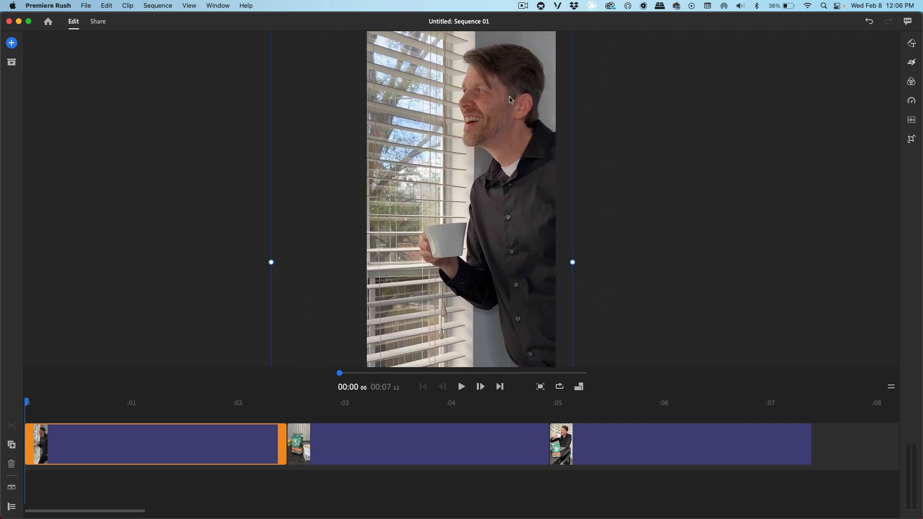
pyautogui.moveTo(441, 227)
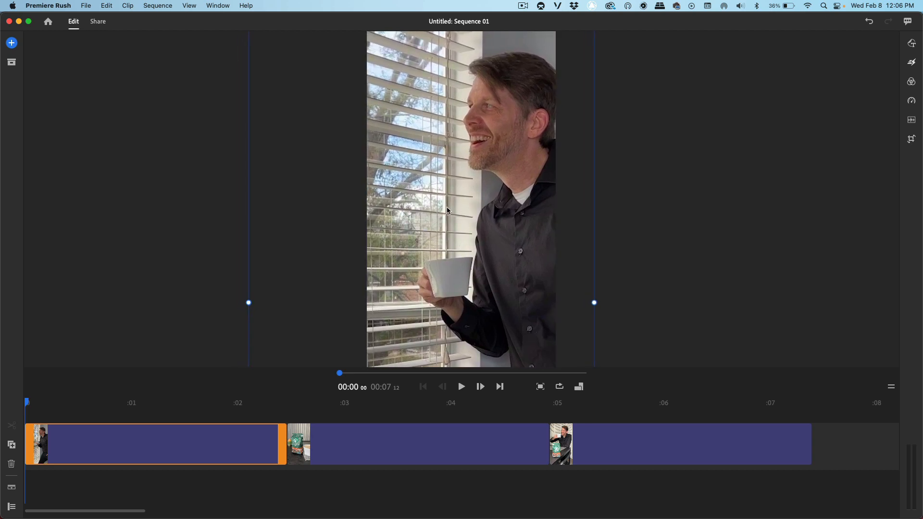
pyautogui.moveTo(484, 188)
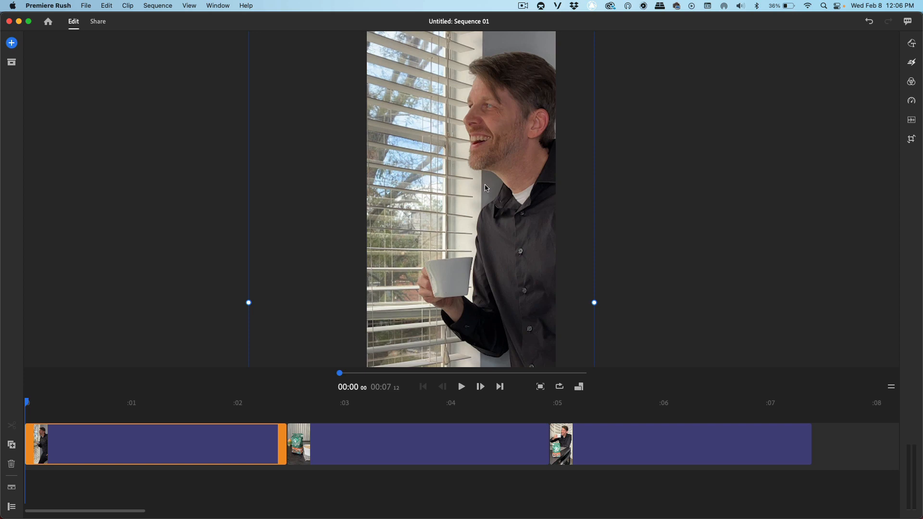
pyautogui.moveTo(403, 95)
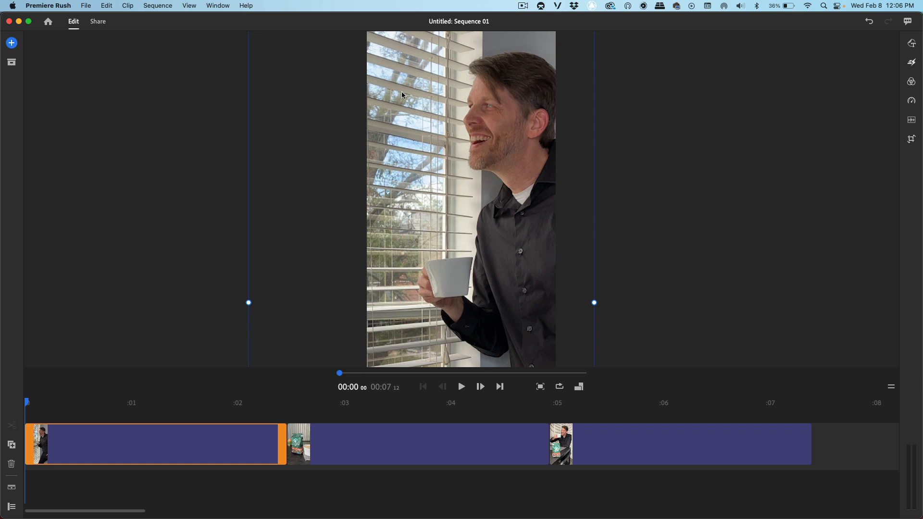
pyautogui.moveTo(404, 103)
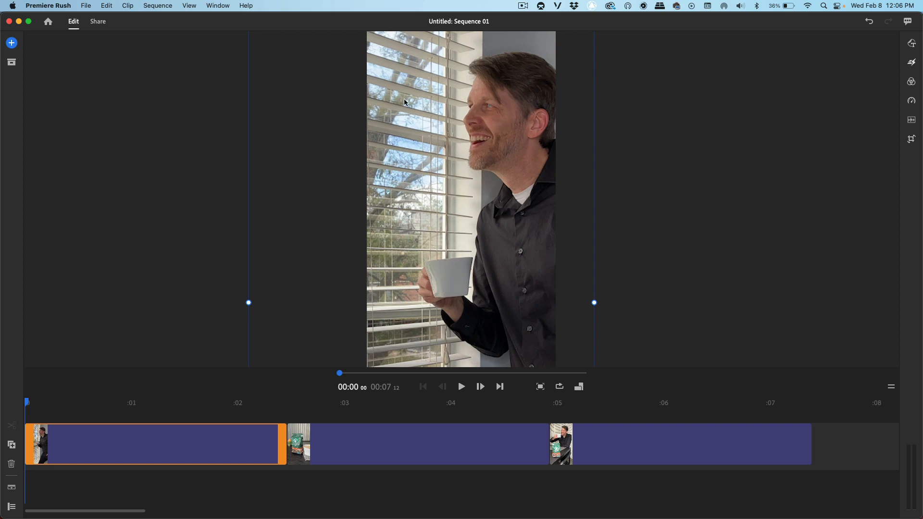
# Select the second clip, the Pike Place coffee bag photo, on the timeline.
pyautogui.click(358, 402)
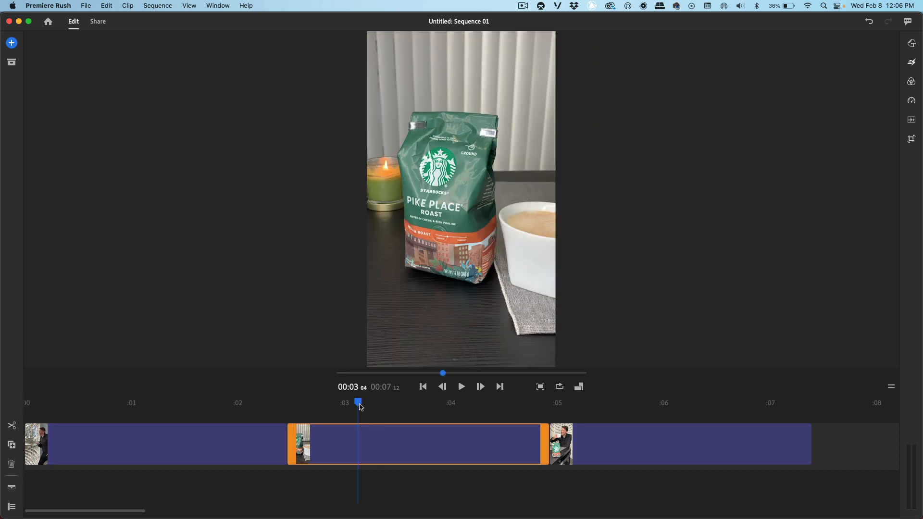
pyautogui.moveTo(482, 261)
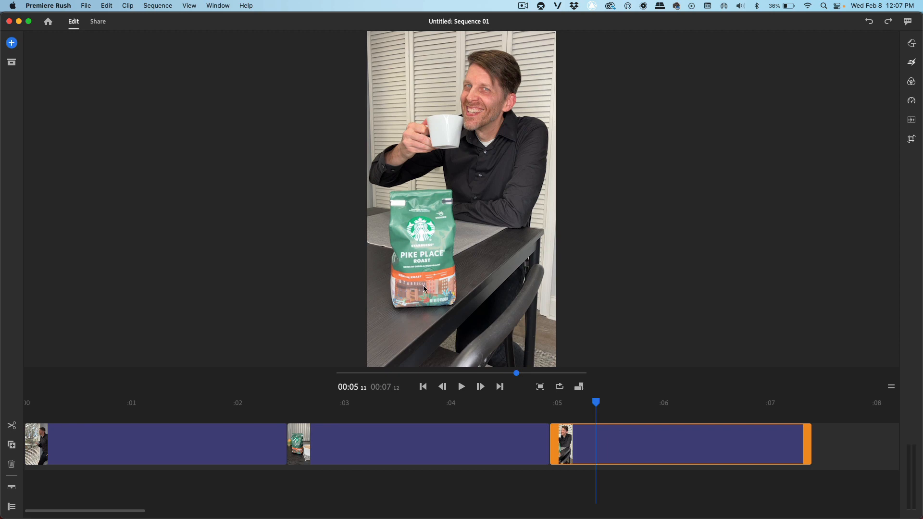
pyautogui.moveTo(440, 226)
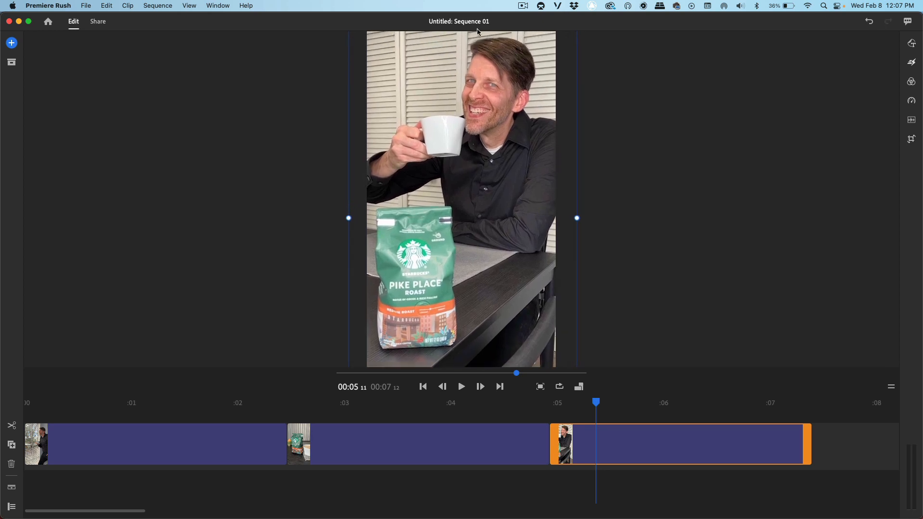
pyautogui.moveTo(420, 302)
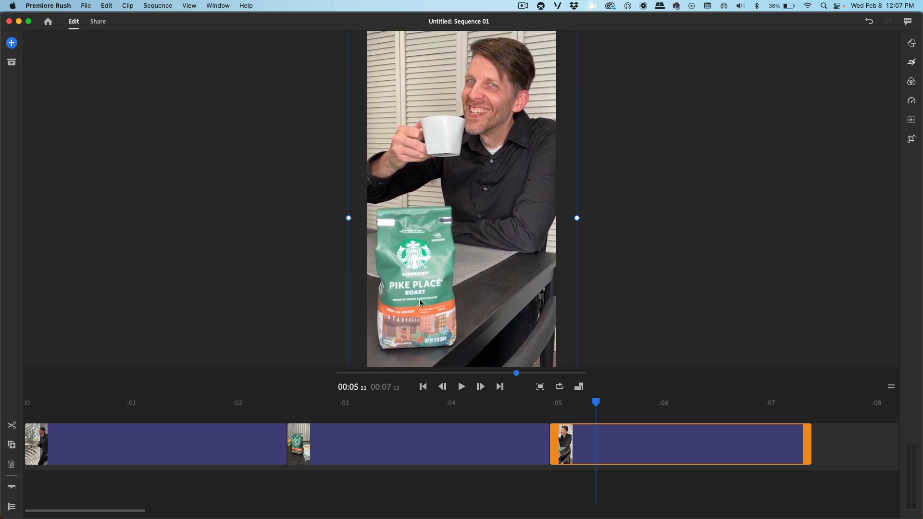